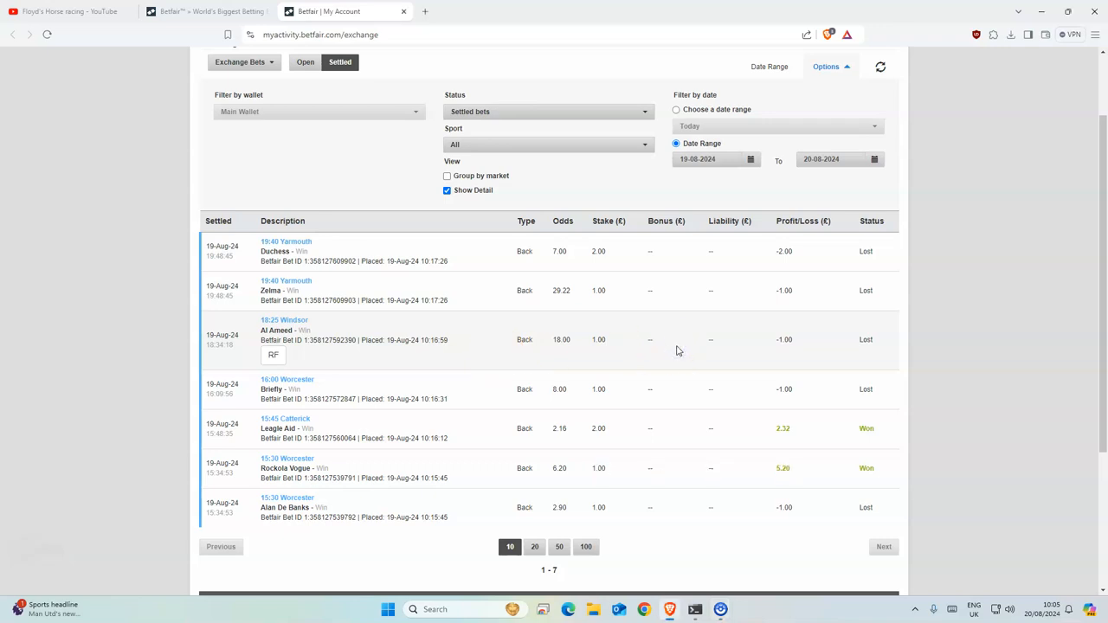
{"action": "mouse_move", "coordinate": [699, 381]}
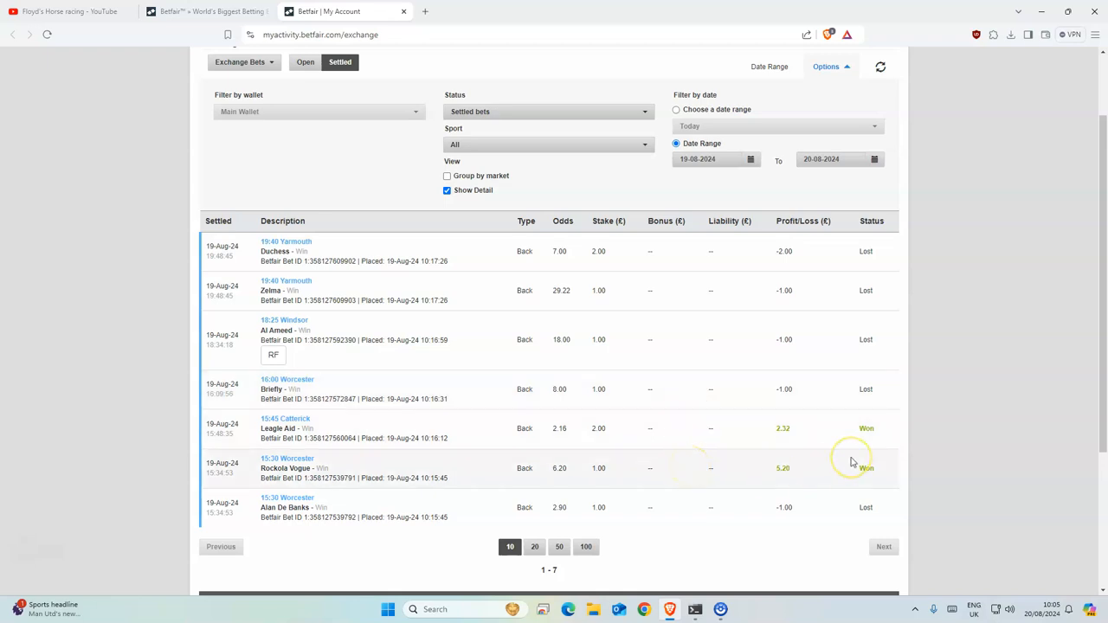
{"action": "mouse_move", "coordinate": [807, 478]}
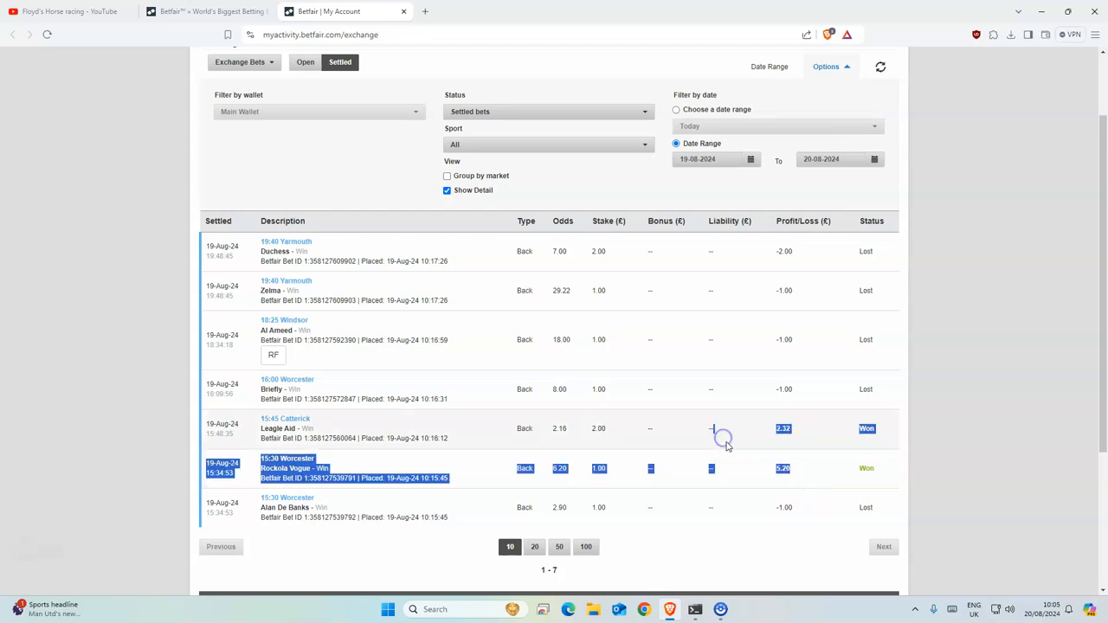
Step: Bring up the LibreOffice Calc spreadsheet of the model's three selections
{"action": "scroll", "scroll_direction": "up", "scroll_amount": 3}
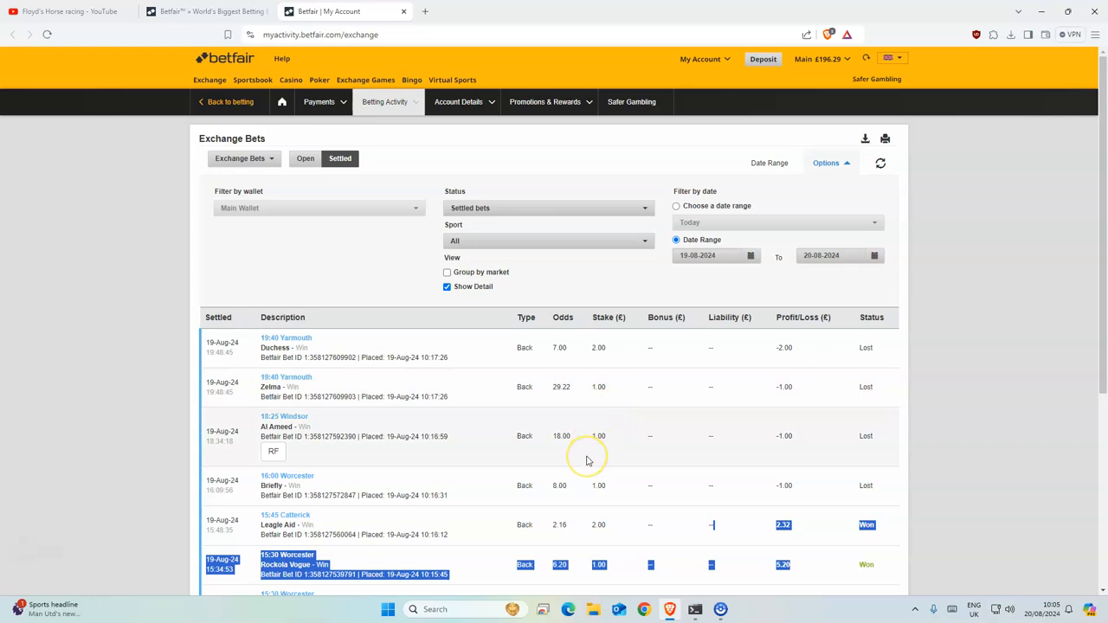
{"action": "scroll", "scroll_direction": "down", "scroll_amount": 3}
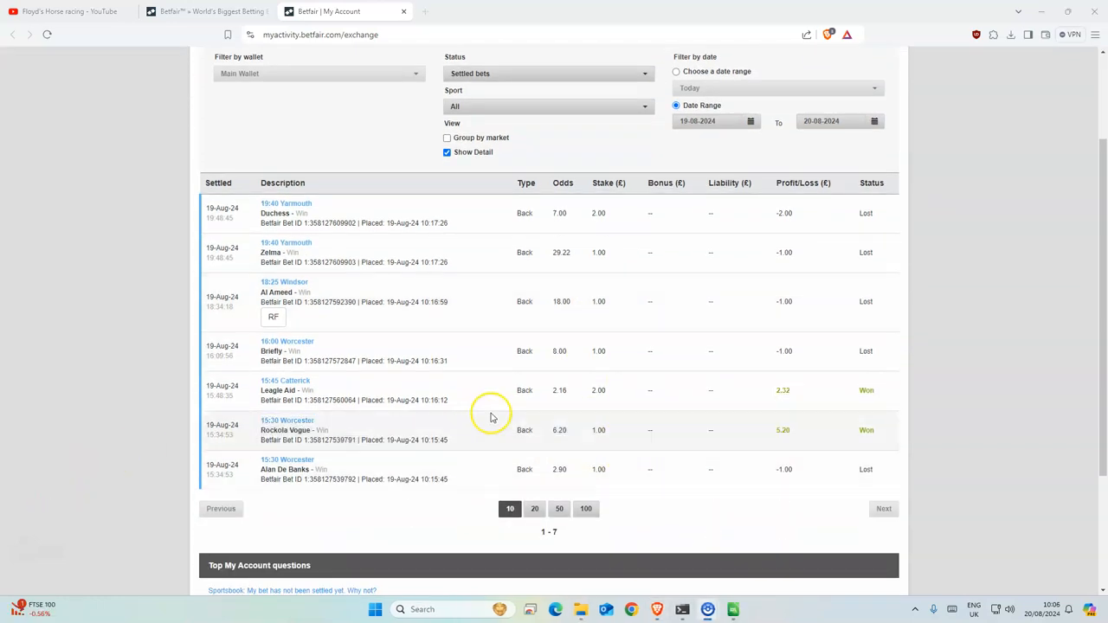
{"action": "scroll", "scroll_direction": "up", "scroll_amount": 3}
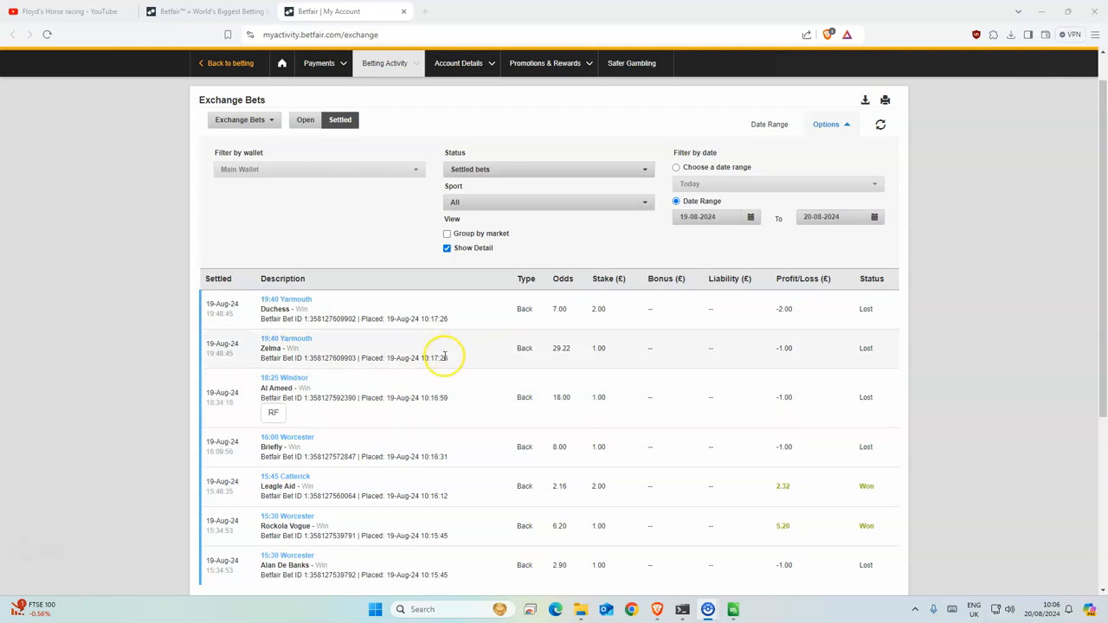
{"action": "mouse_move", "coordinate": [448, 360]}
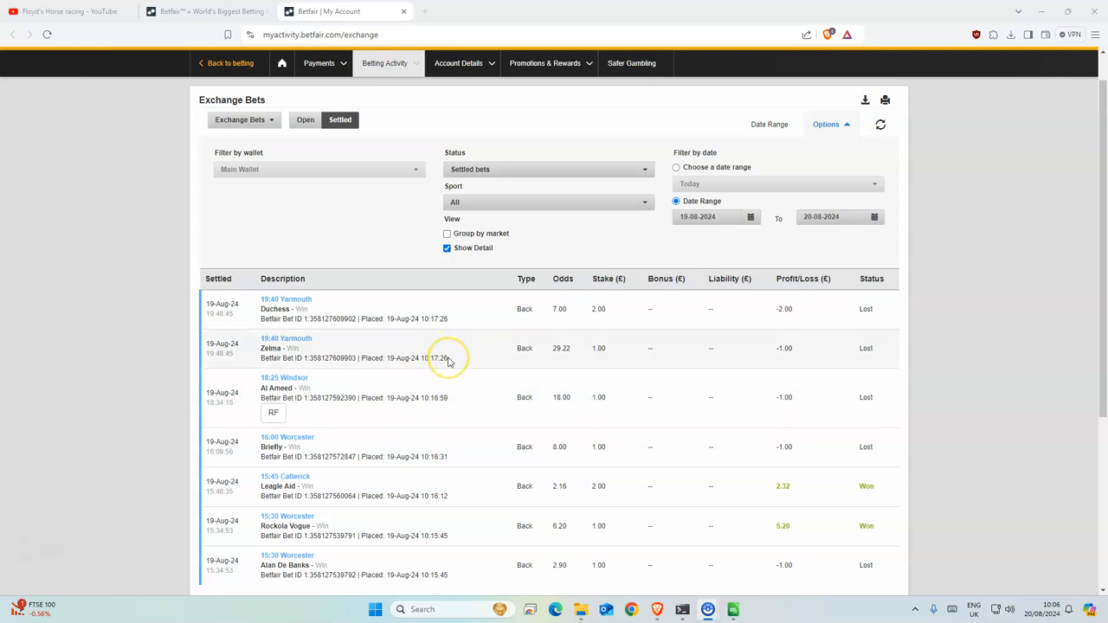
{"action": "mouse_move", "coordinate": [363, 523]}
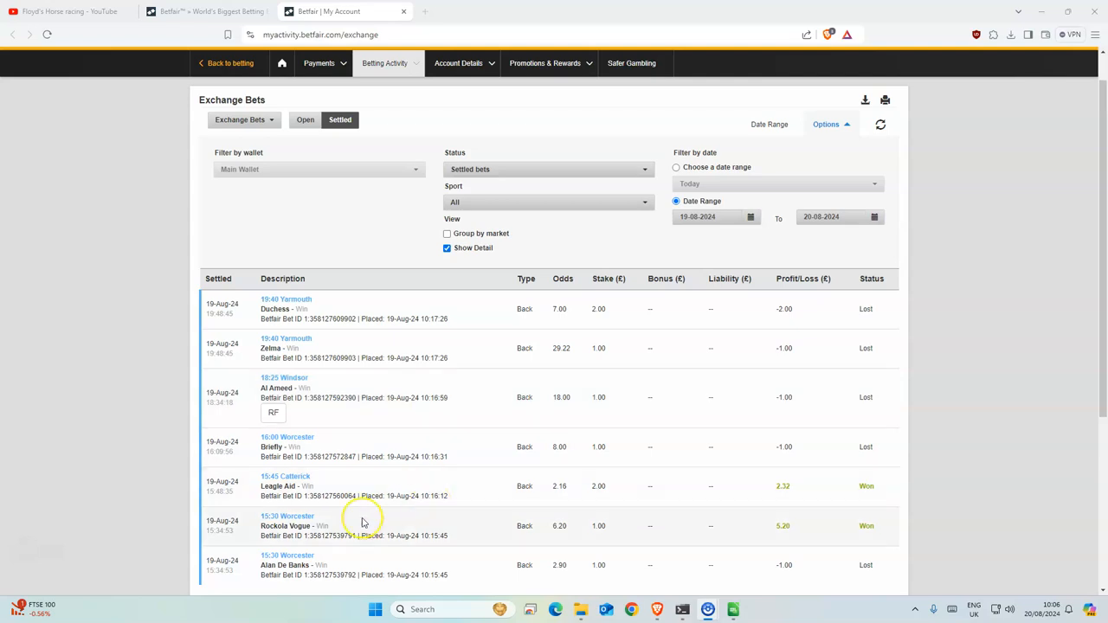
{"action": "mouse_move", "coordinate": [364, 526]}
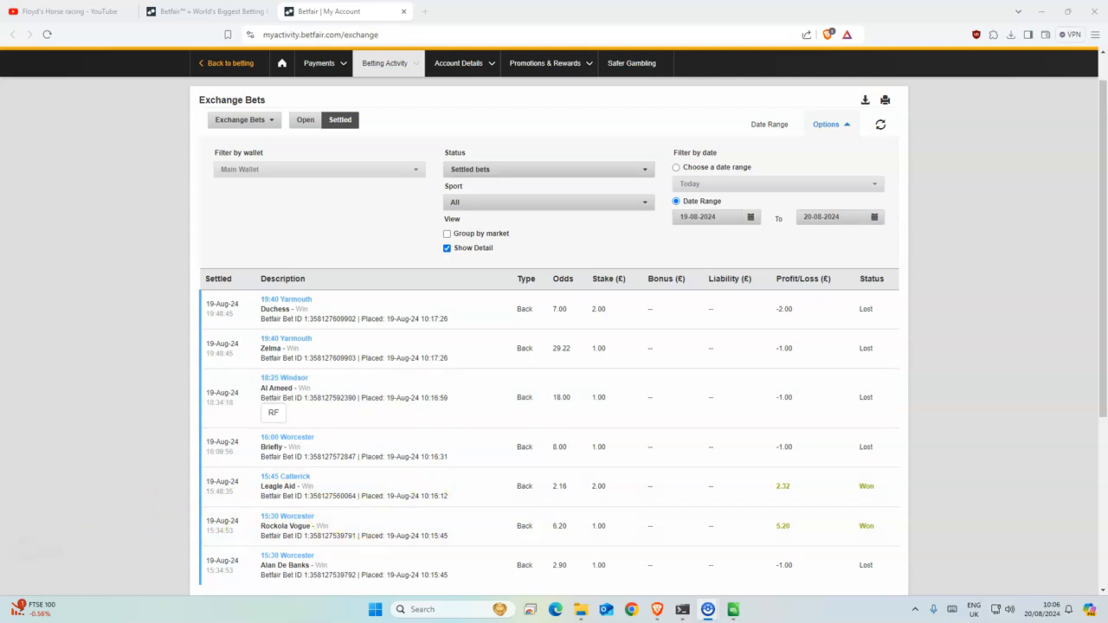
{"action": "left_click", "coordinate": [733, 609]}
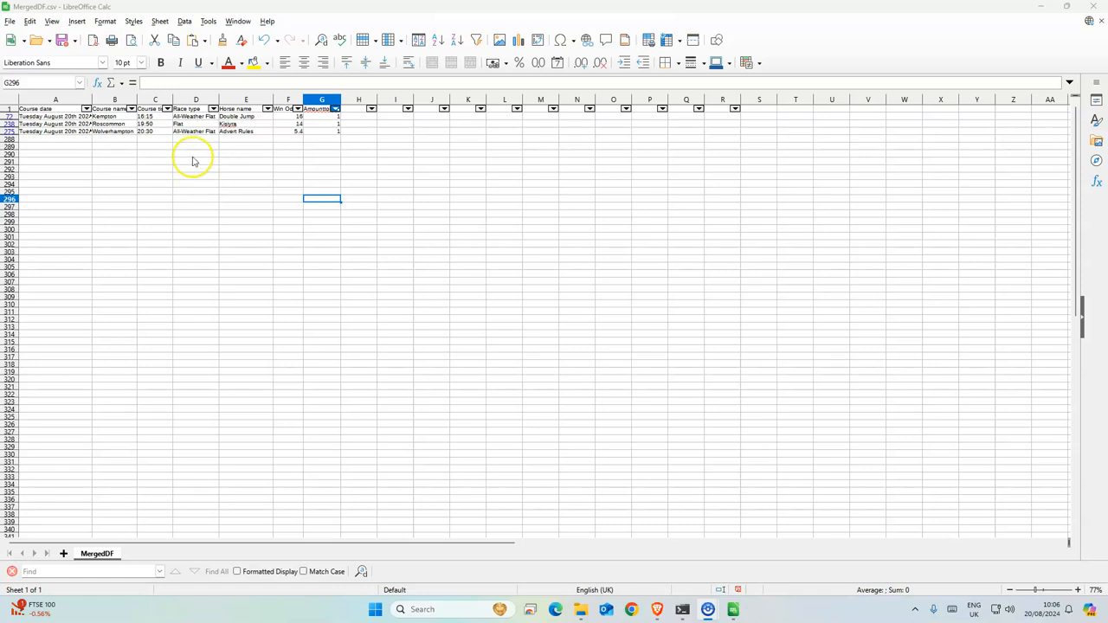
Step: Sort the races by time descending so Wolverhampton 20:30 leads, then highlight the column F odds
{"action": "left_click", "coordinate": [152, 125]}
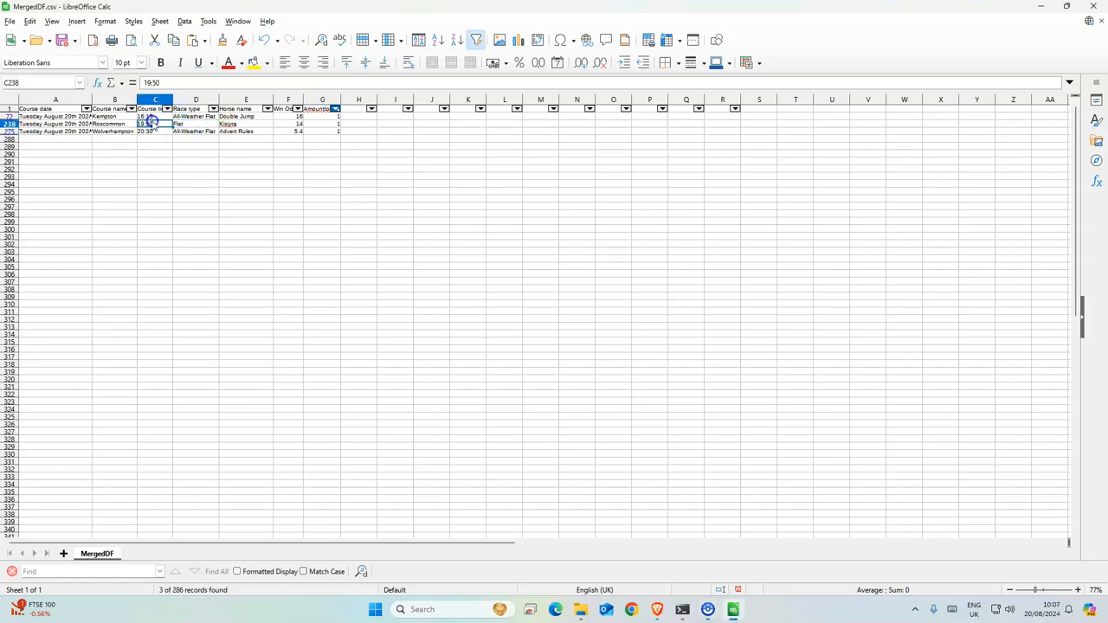
{"action": "left_click", "coordinate": [132, 107]}
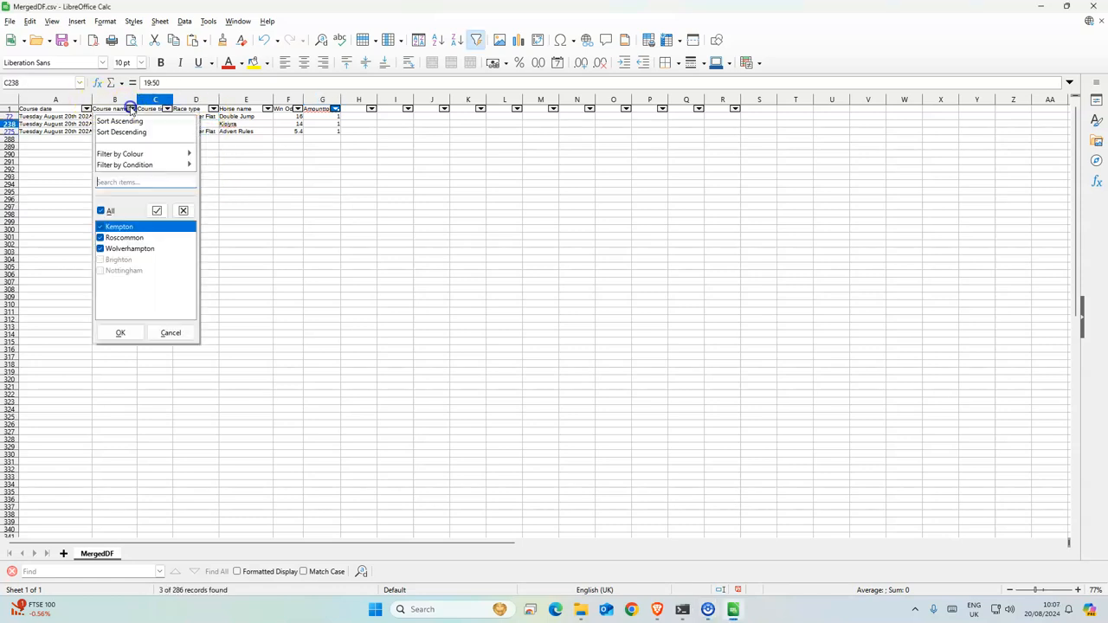
{"action": "left_click", "coordinate": [121, 332]}
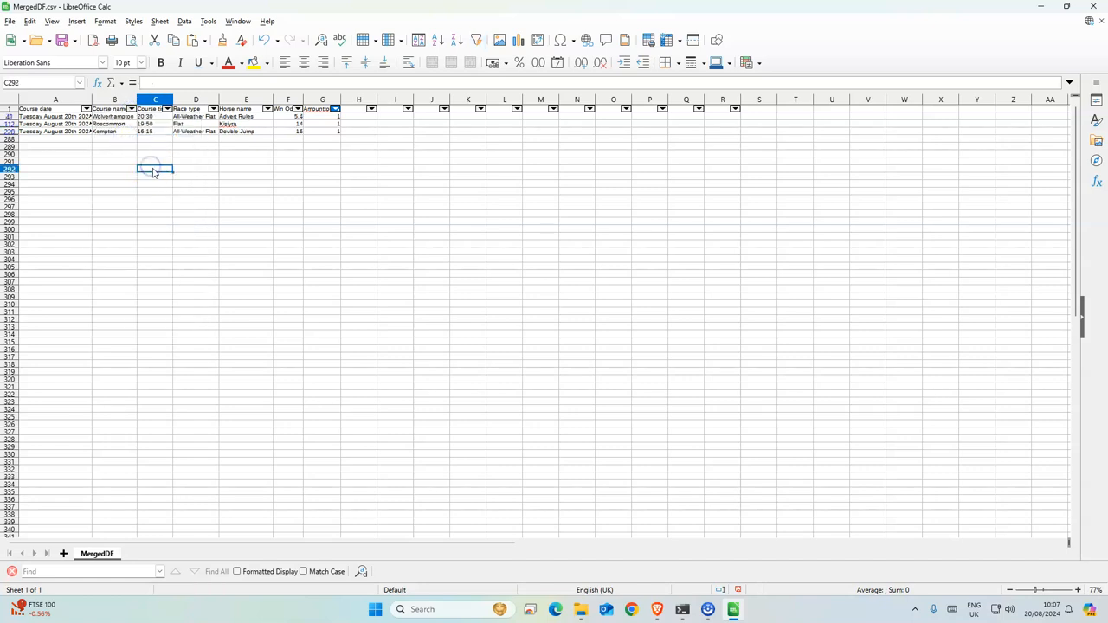
{"action": "left_click", "coordinate": [287, 107]}
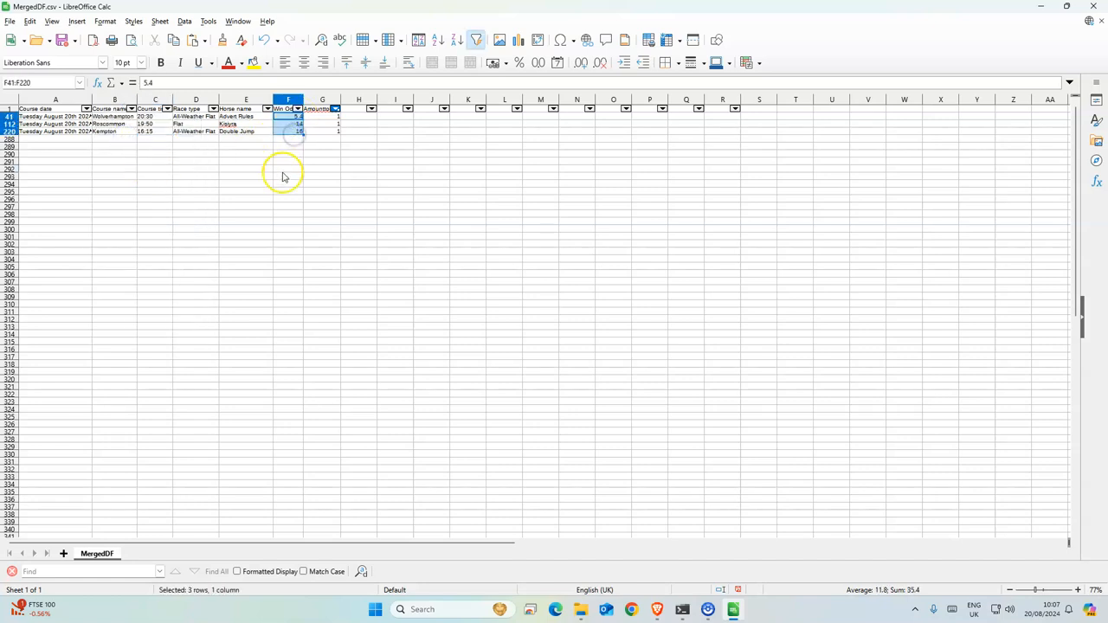
{"action": "left_click", "coordinate": [287, 177]}
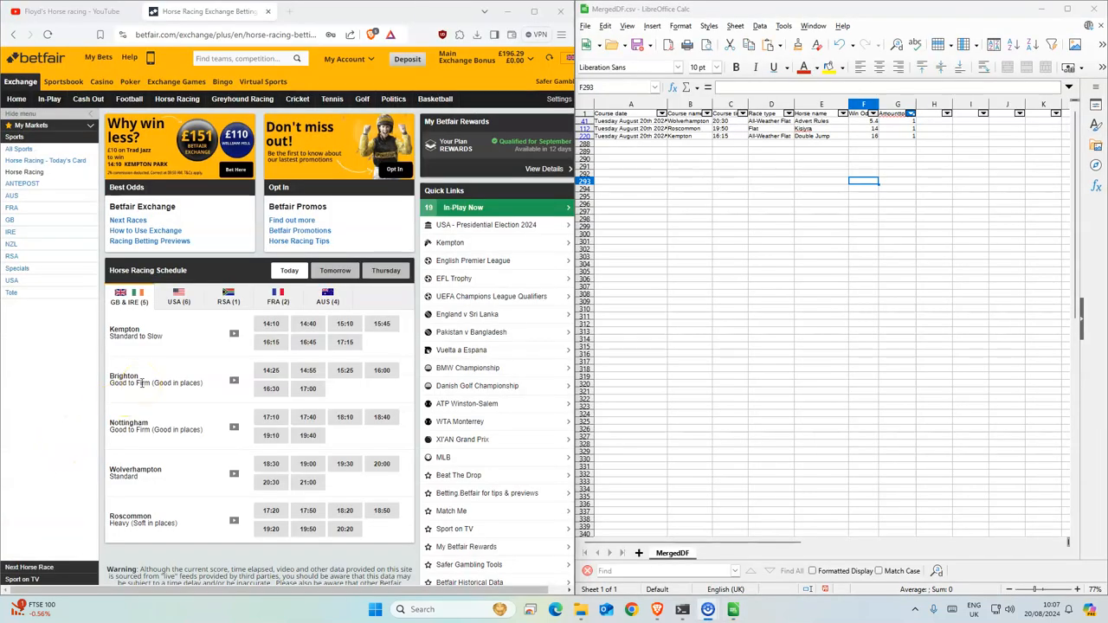
{"action": "mouse_move", "coordinate": [201, 481]}
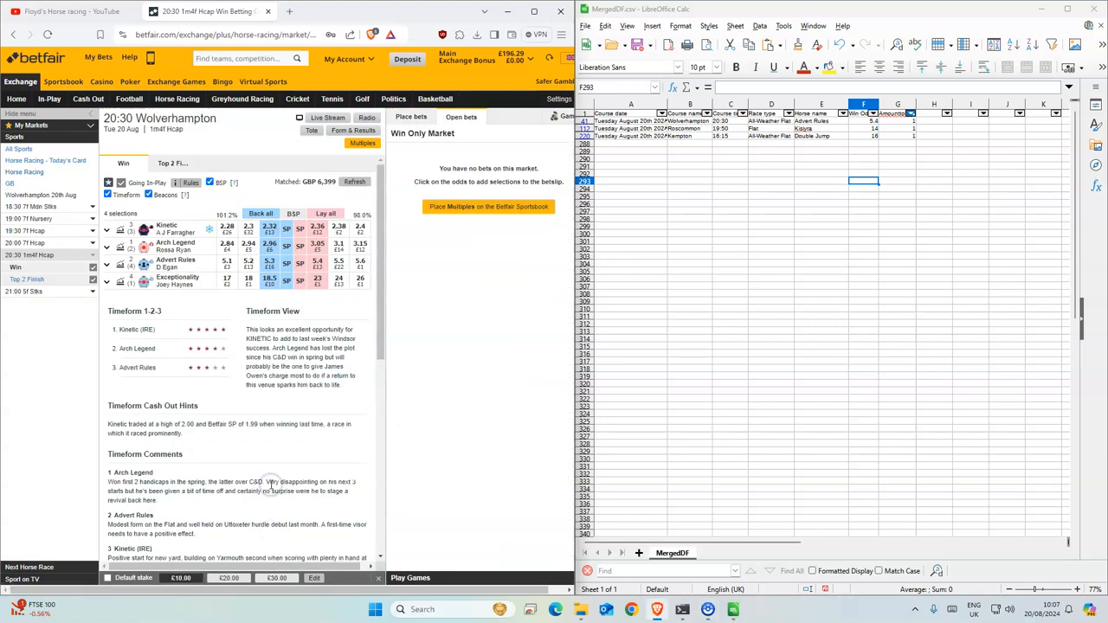
Step: Back Advent Rules at 5.4 for £1.00 in the 20:30 Wolverhampton market and place the bet
{"action": "left_click", "coordinate": [224, 183]}
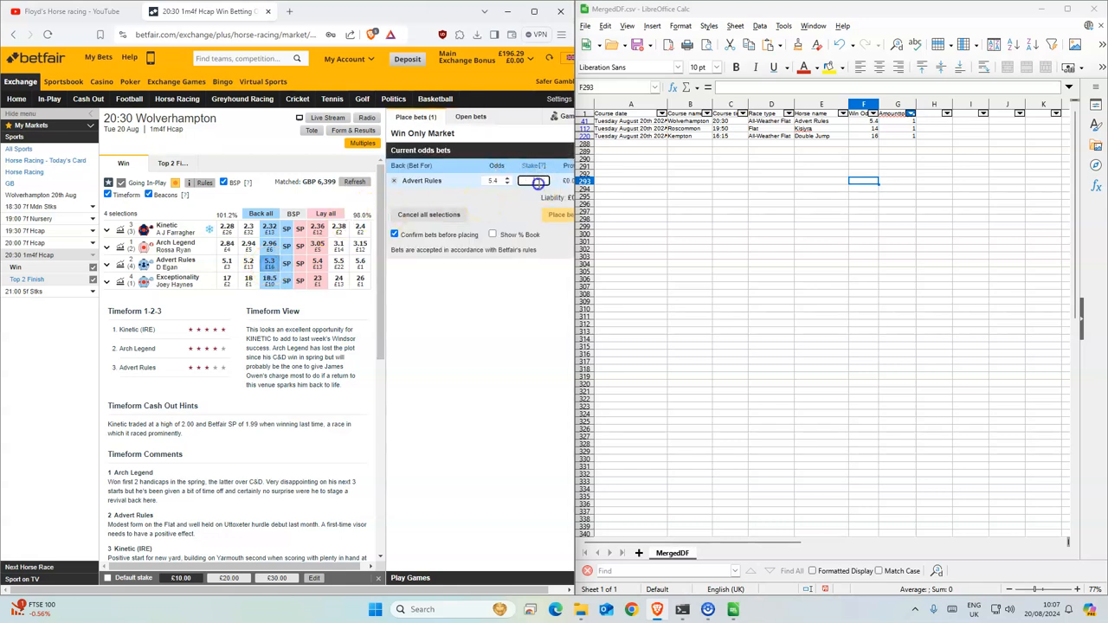
{"action": "left_click", "coordinate": [560, 215]}
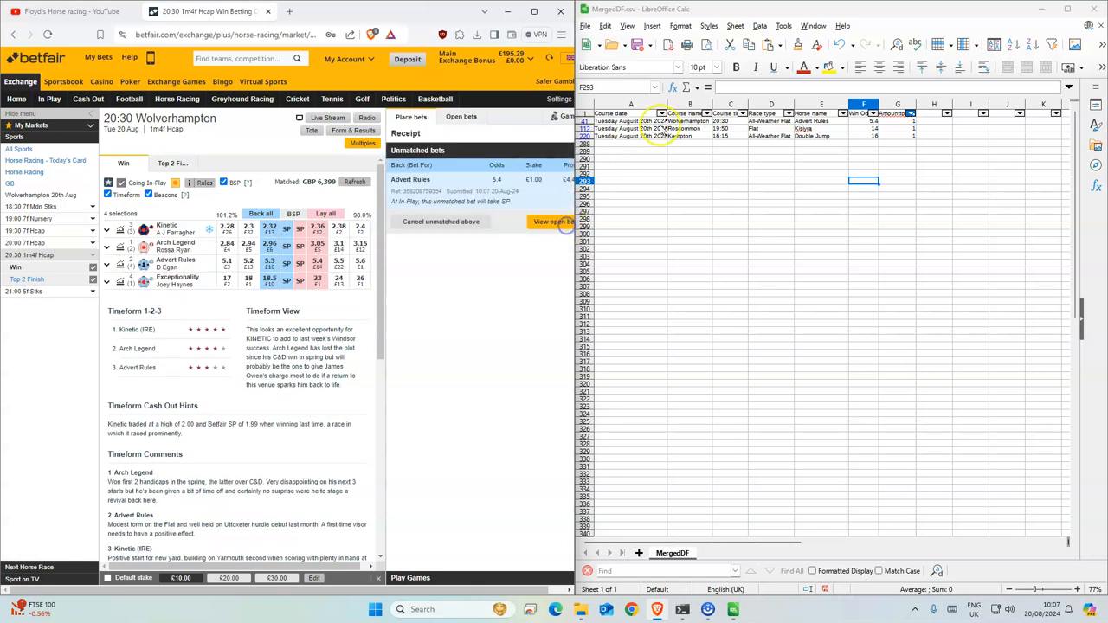
{"action": "left_click", "coordinate": [897, 135]}
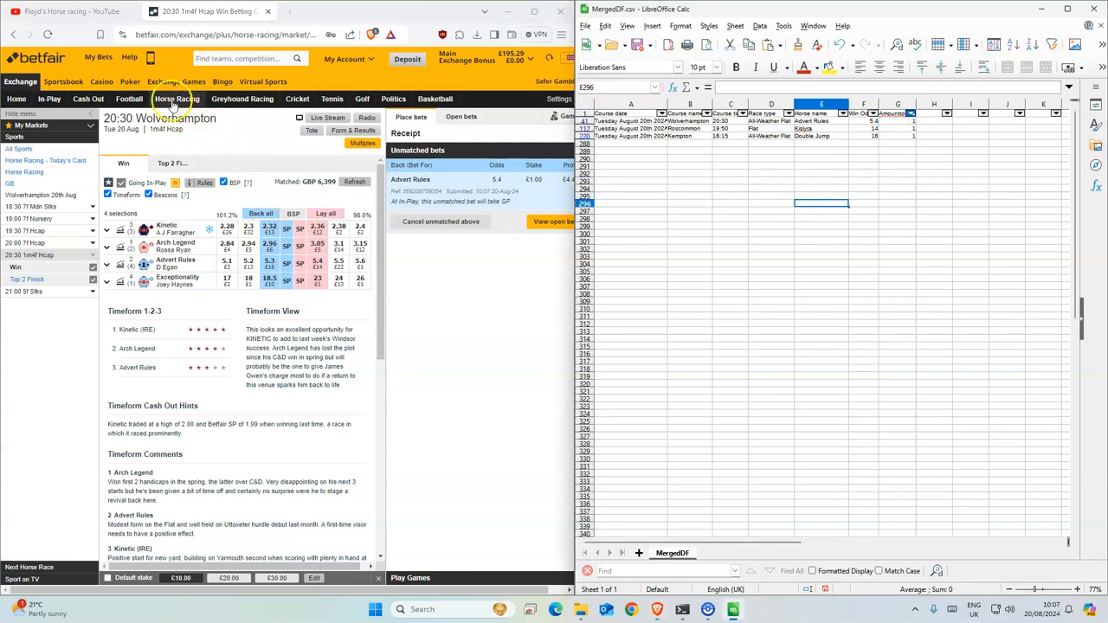
Step: From the racing schedule, back Double Jump at 16.5 for £1 in Kempton's 16:15 race
{"action": "left_click", "coordinate": [177, 98]}
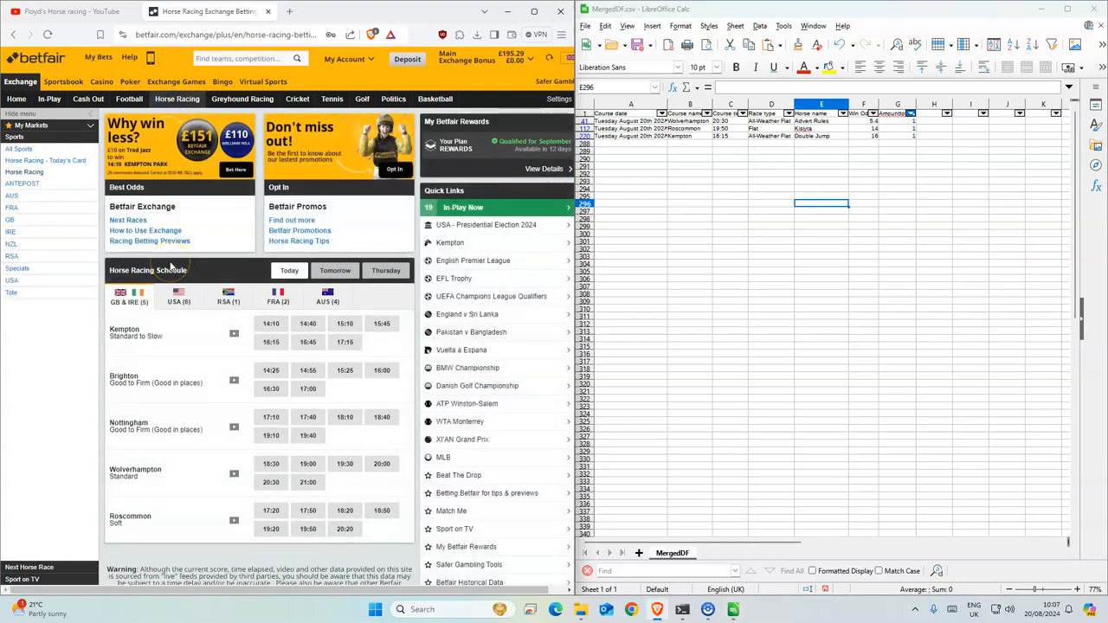
{"action": "mouse_move", "coordinate": [166, 429]}
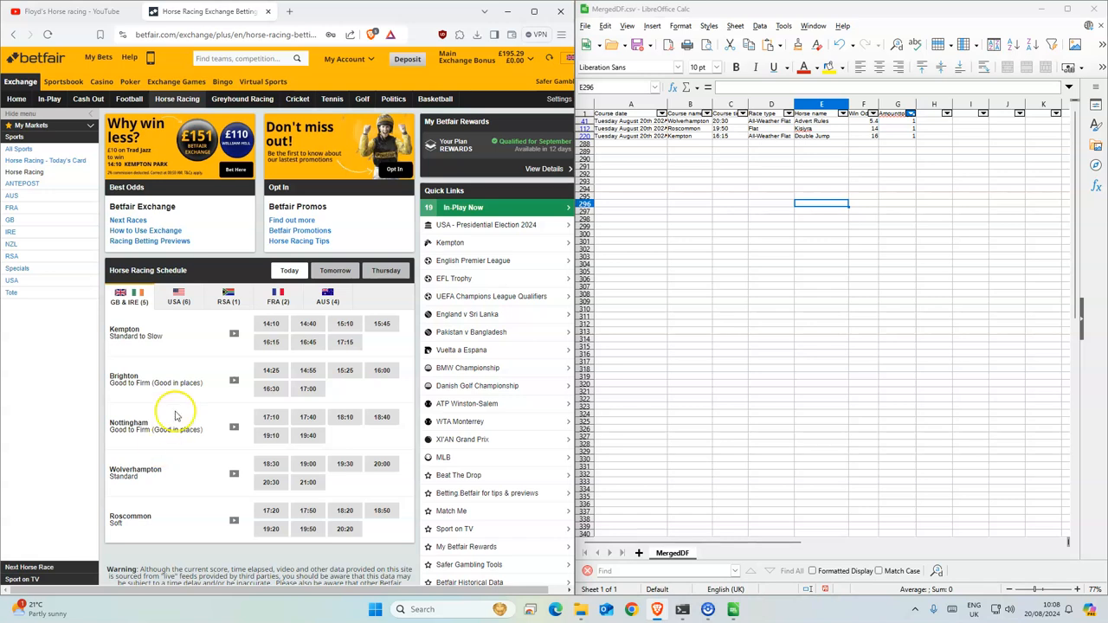
{"action": "mouse_move", "coordinate": [251, 362]}
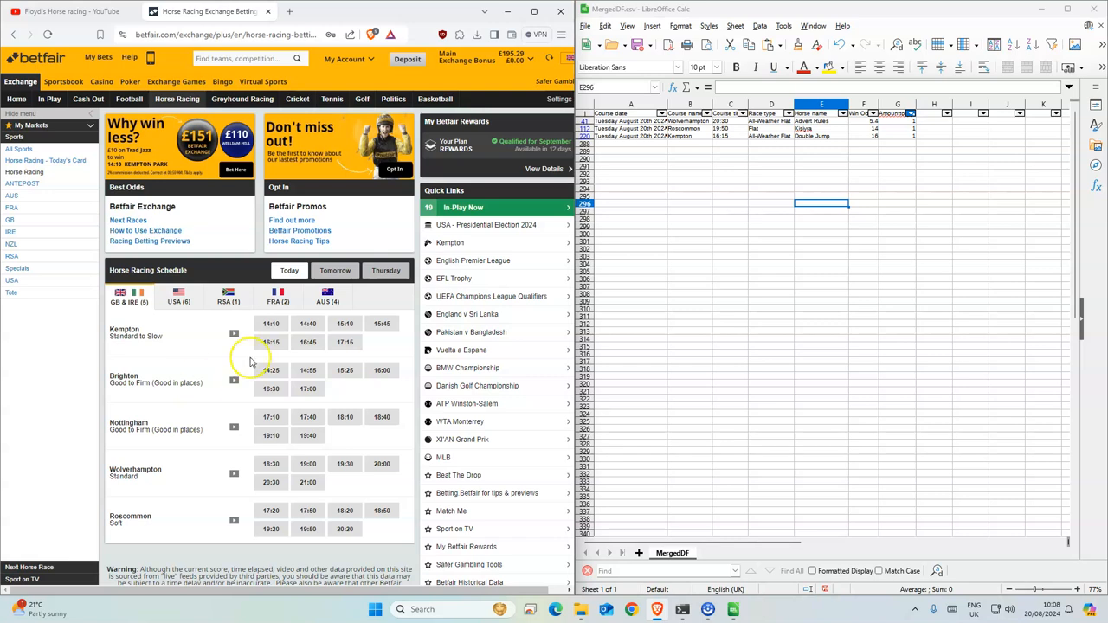
{"action": "left_click", "coordinate": [270, 342]}
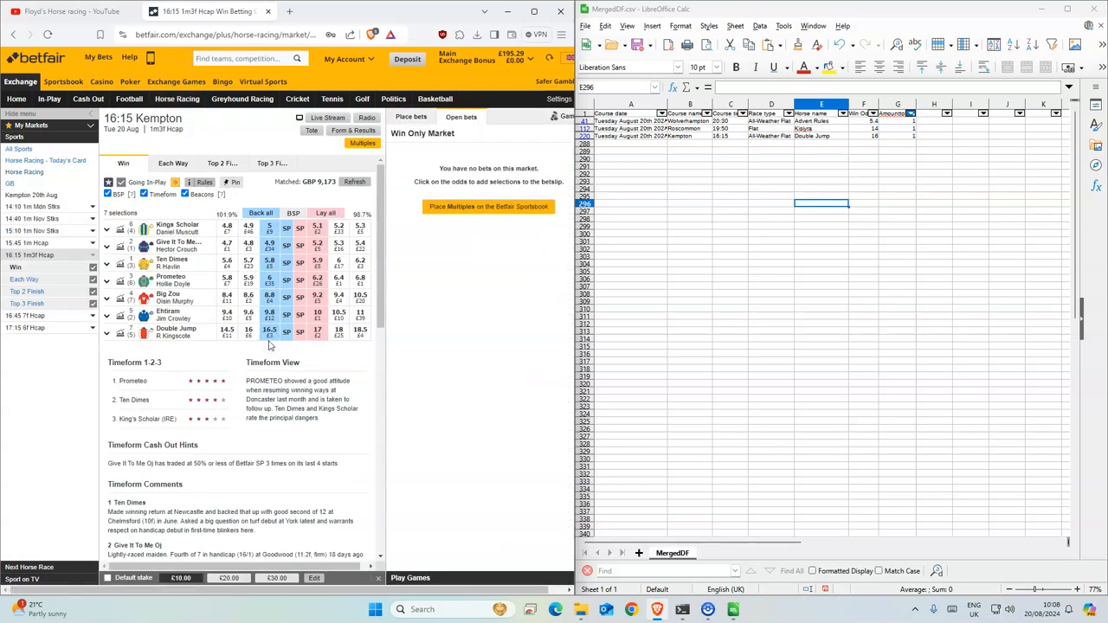
{"action": "mouse_move", "coordinate": [268, 333]}
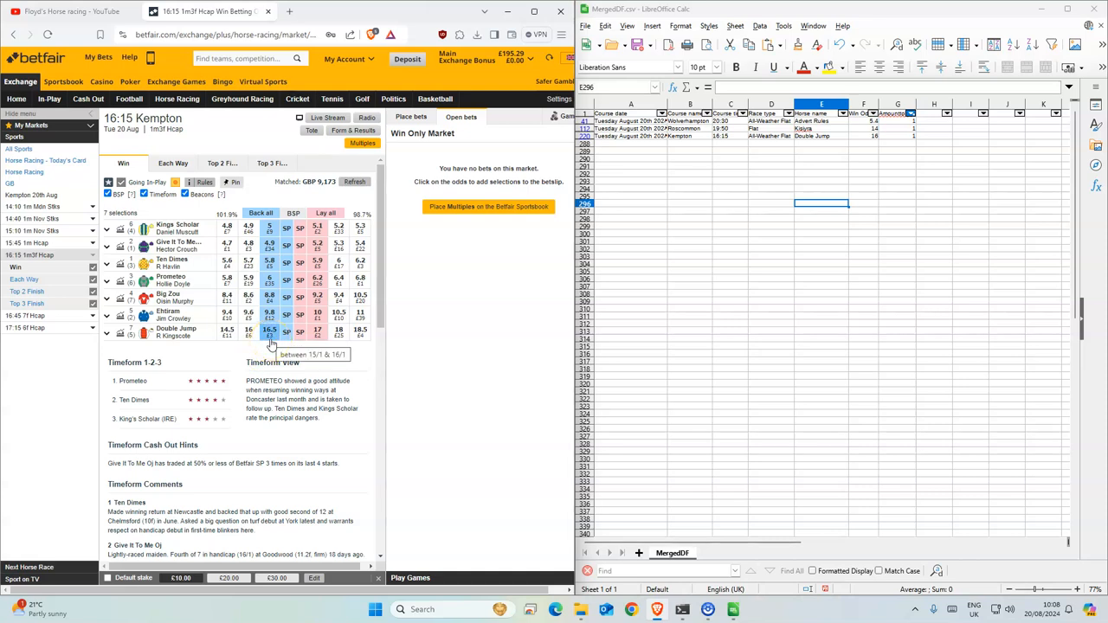
{"action": "left_click", "coordinate": [270, 333]}
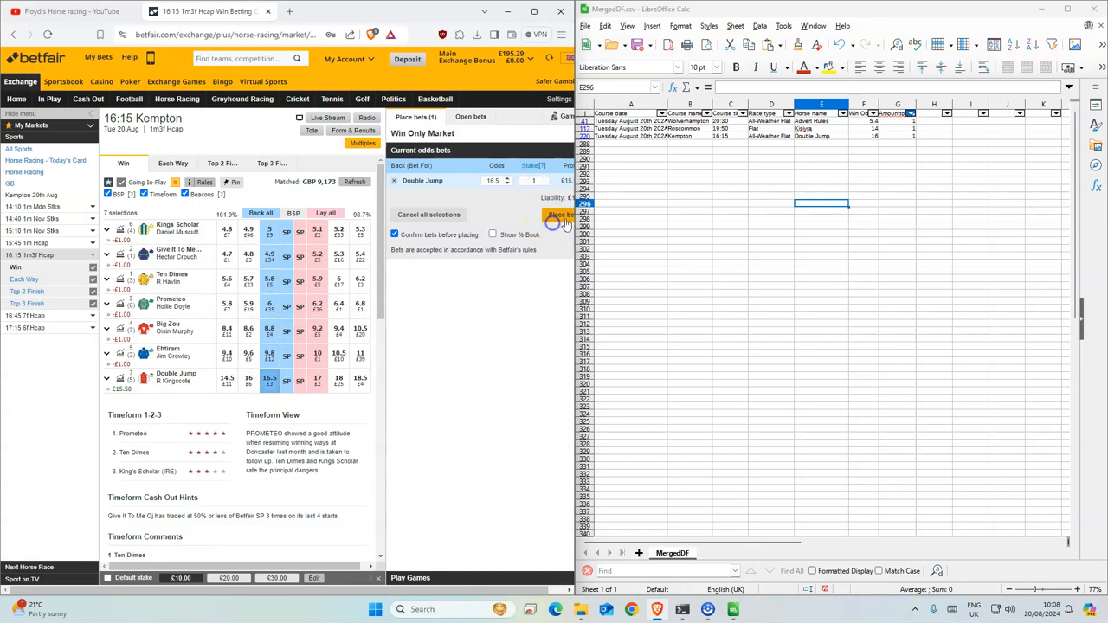
{"action": "left_click", "coordinate": [558, 214]}
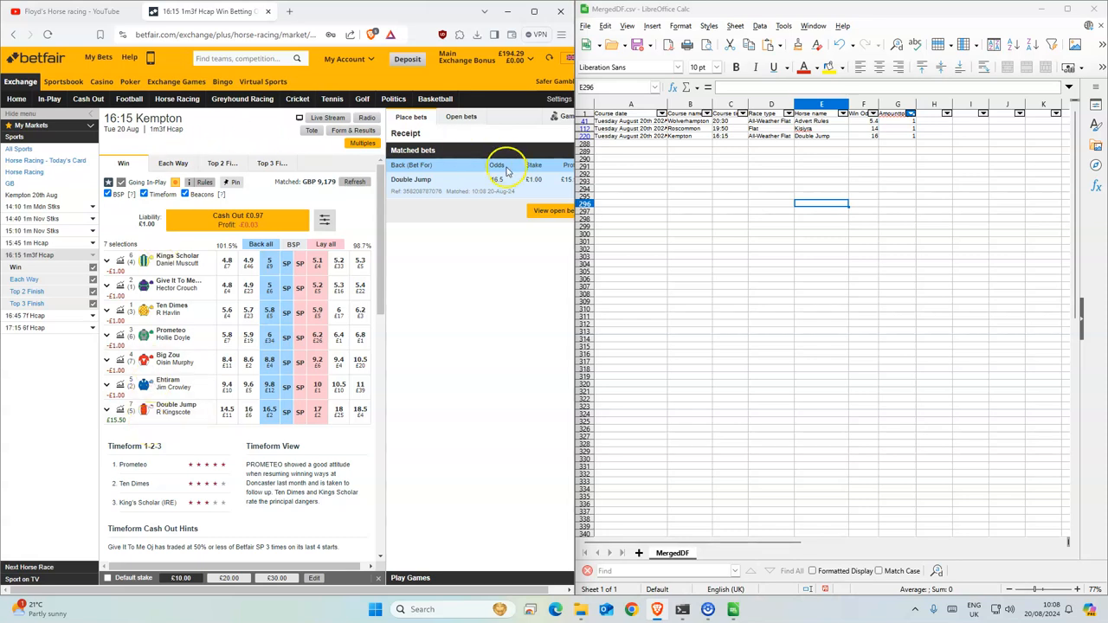
Step: Check the logged odds for the earlier selections, then open the 19:50 Roscommon race
{"action": "left_click", "coordinate": [861, 135]}
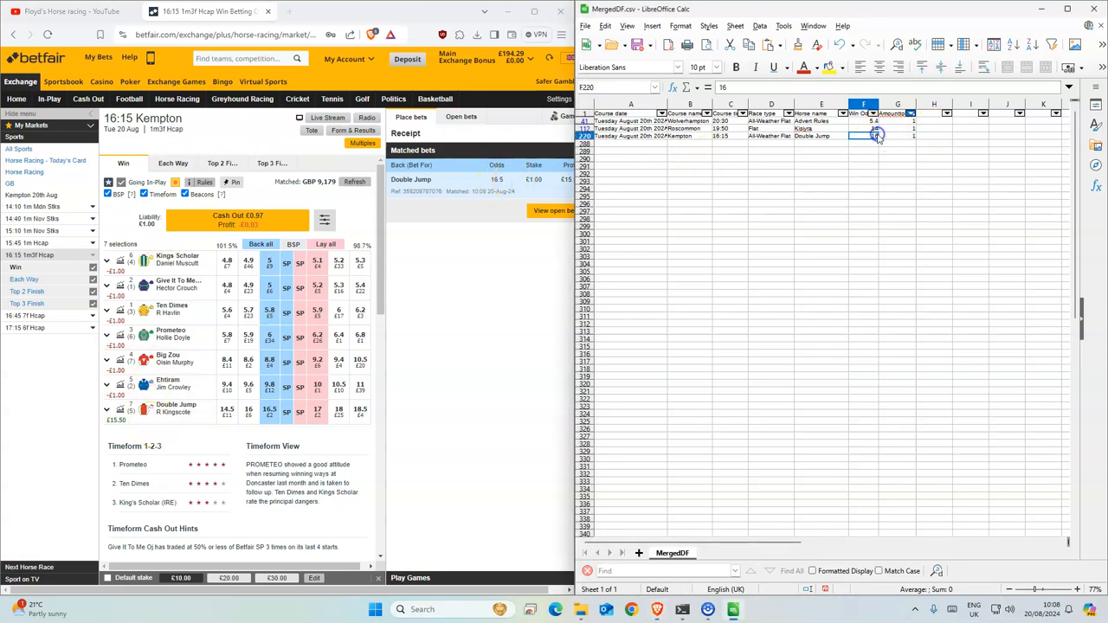
{"action": "left_click", "coordinate": [862, 128]}
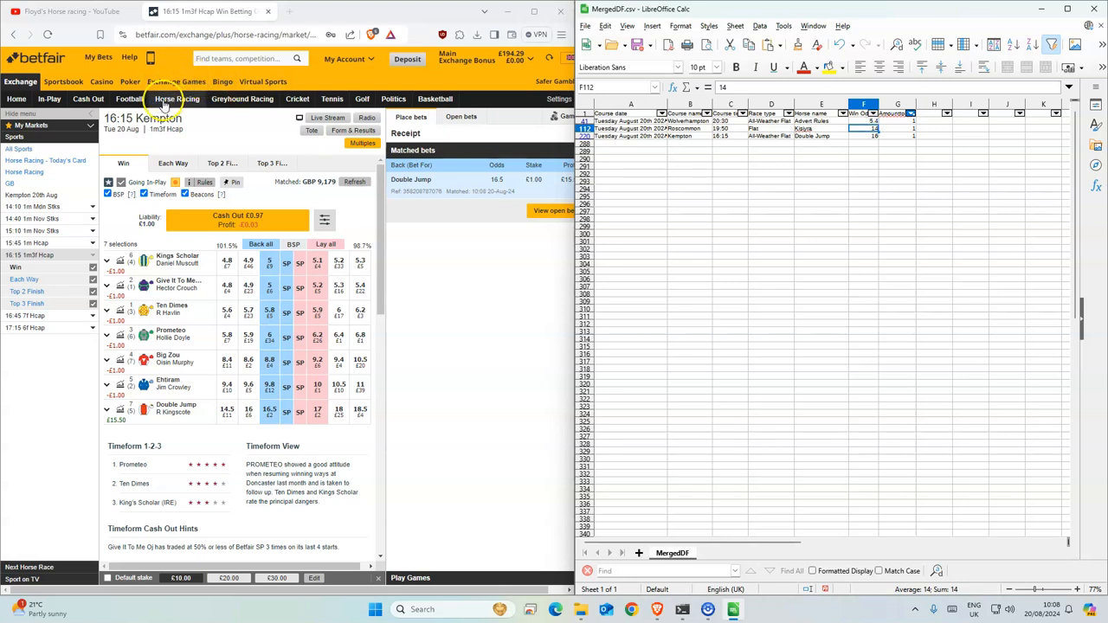
{"action": "left_click", "coordinate": [177, 99]}
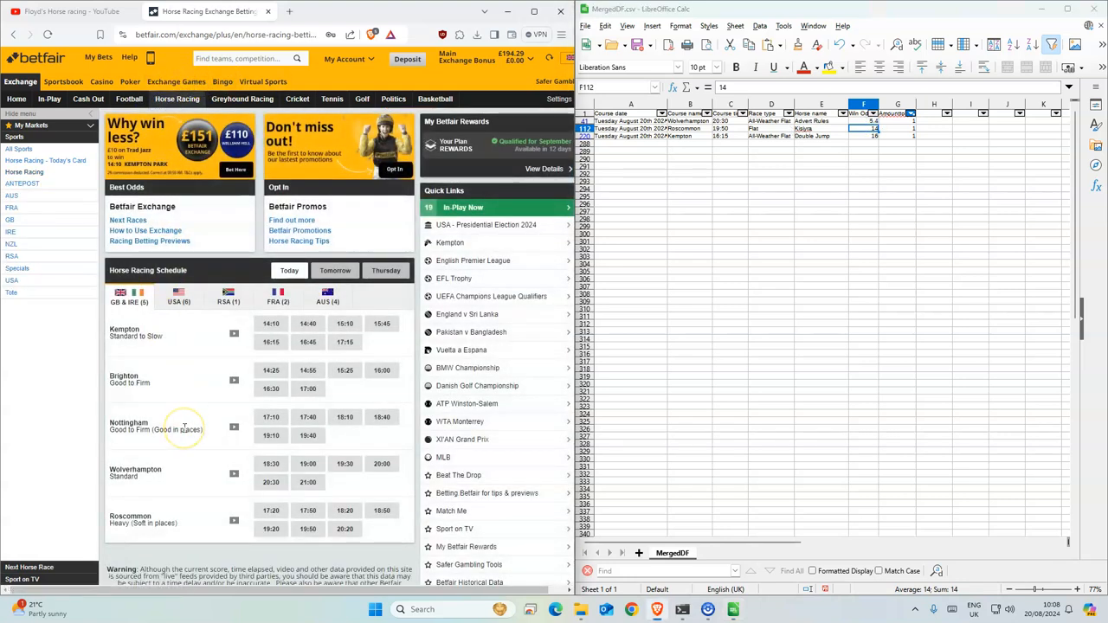
{"action": "mouse_move", "coordinate": [181, 440]}
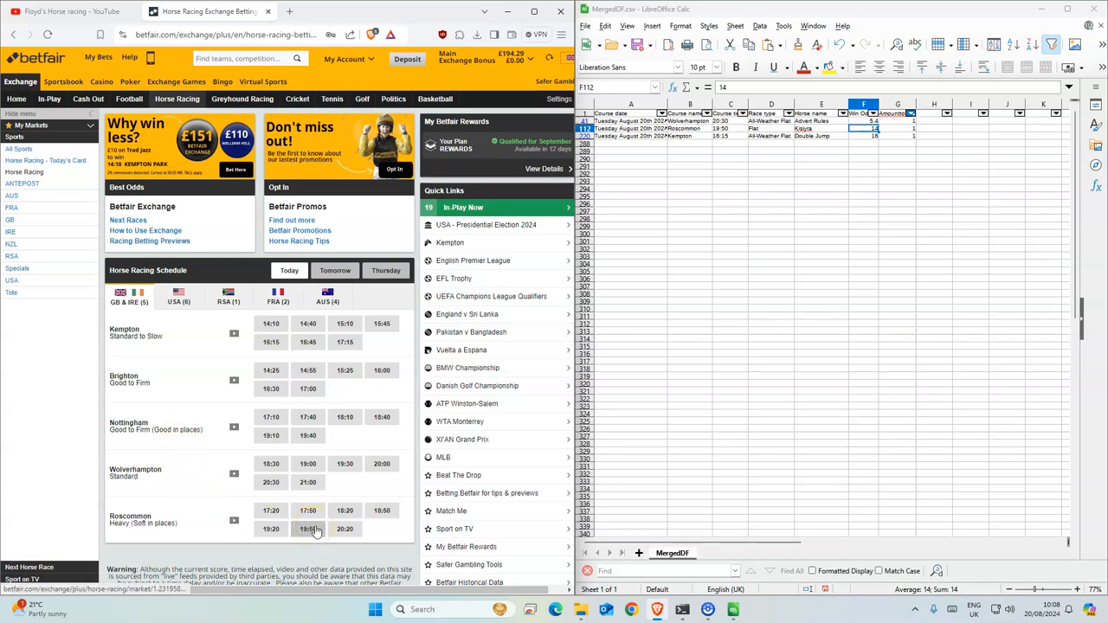
{"action": "left_click", "coordinate": [308, 529]}
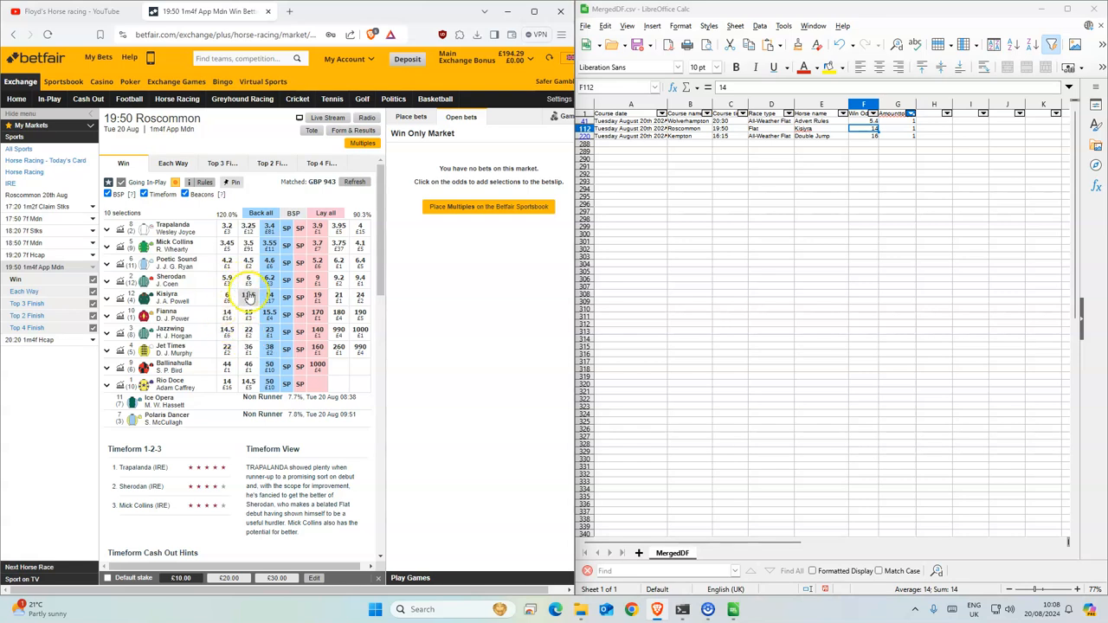
Step: Back Kilayra at 14 for £1 in Roscommon's 19:50 race and place the bet
{"action": "left_click", "coordinate": [270, 295]}
{"action": "type", "text": "1"}
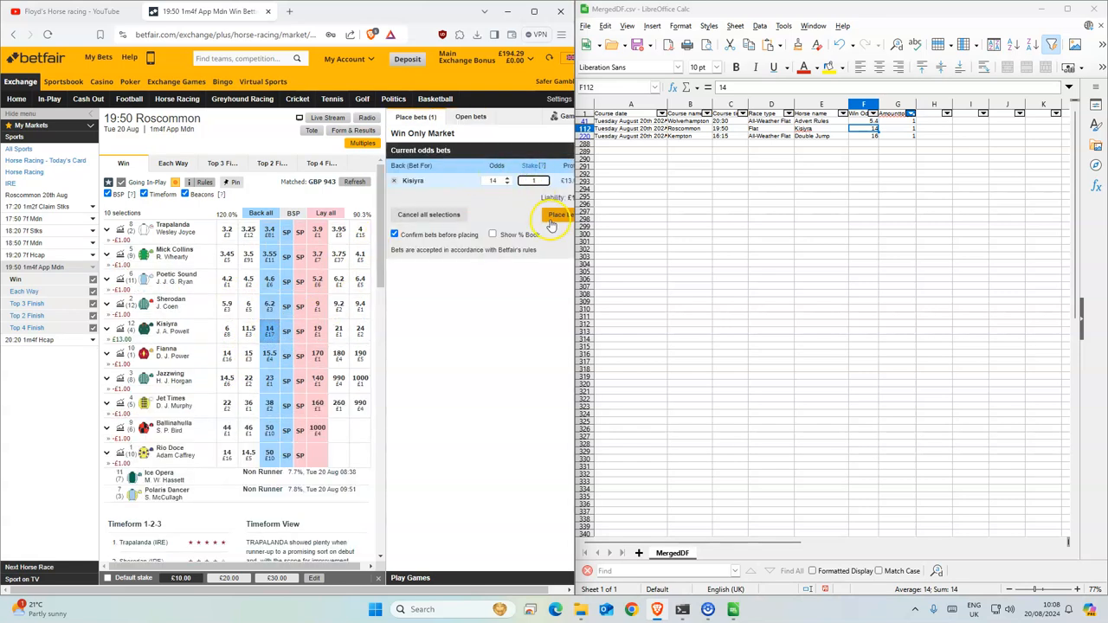
{"action": "left_click", "coordinate": [557, 214]}
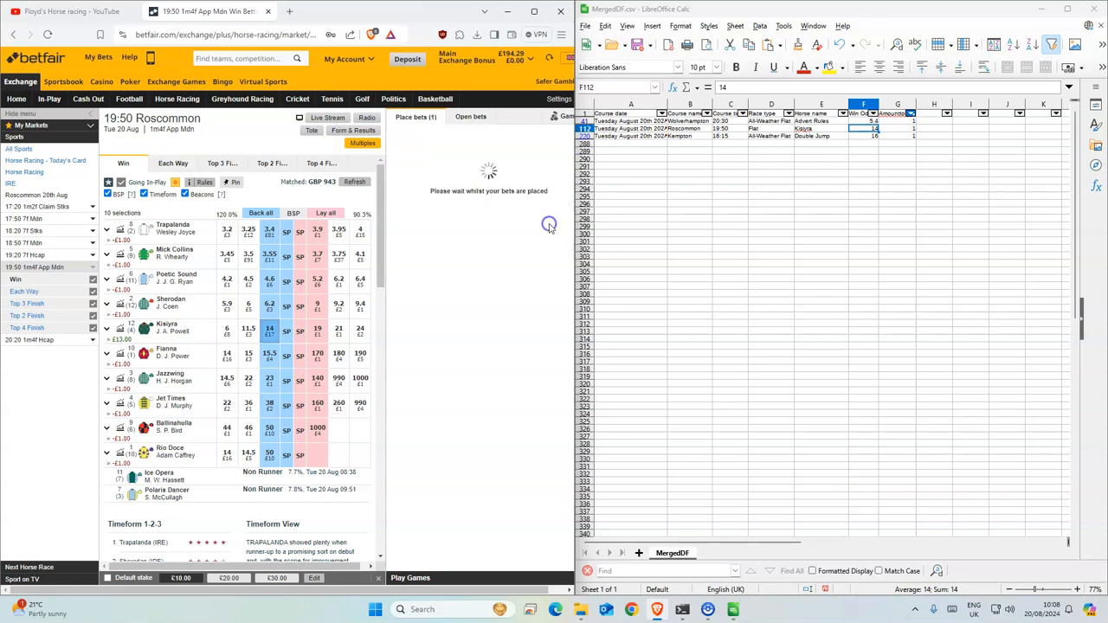
{"action": "left_click", "coordinate": [416, 118]}
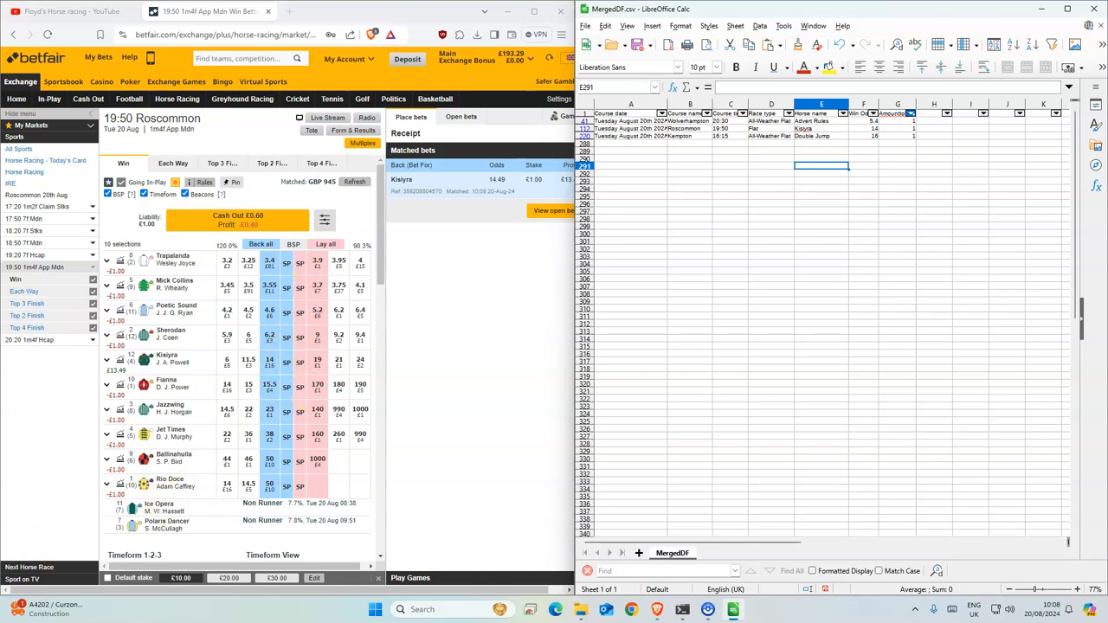
Step: Switch to the Floyds Horse racing list Google Sheet and show its Rank 1 sheet
{"action": "left_click", "coordinate": [345, 10]}
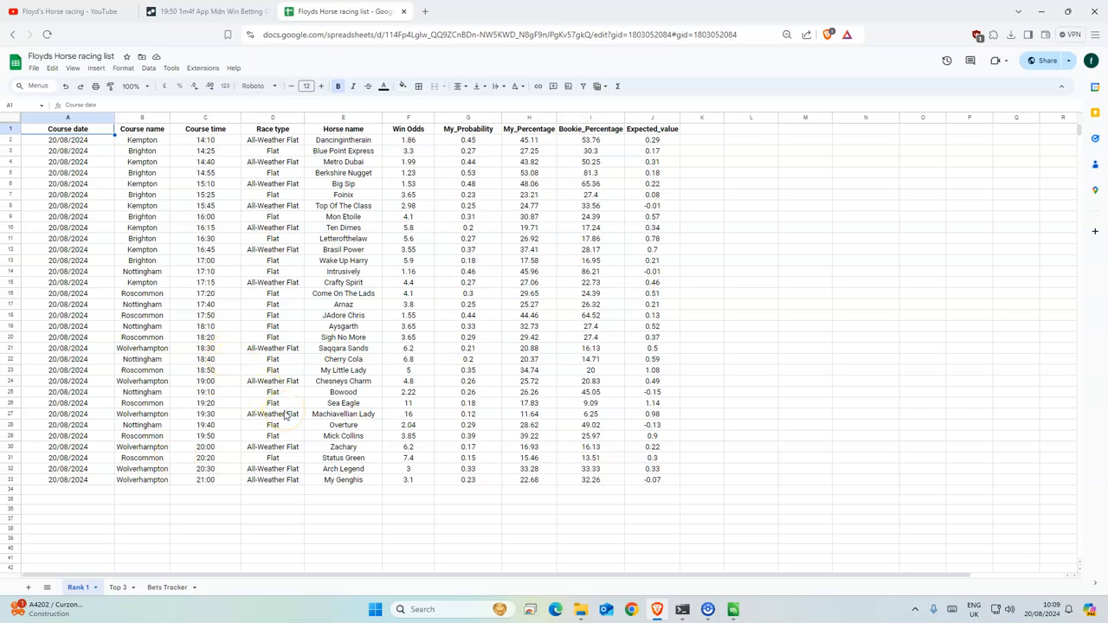
{"action": "left_click", "coordinate": [272, 414]}
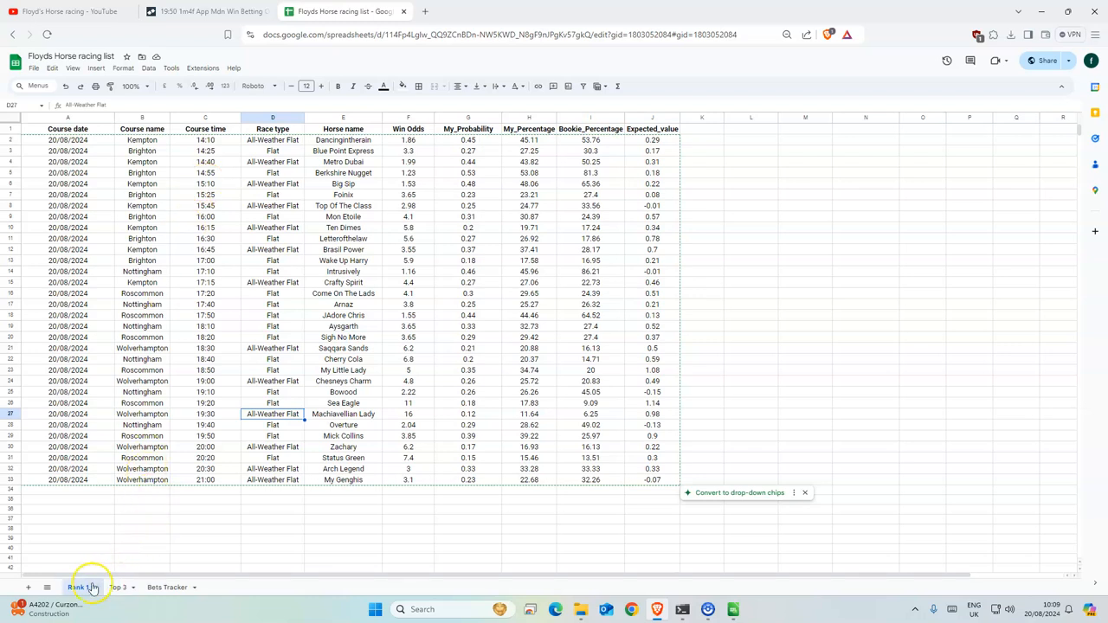
{"action": "left_click", "coordinate": [78, 587]}
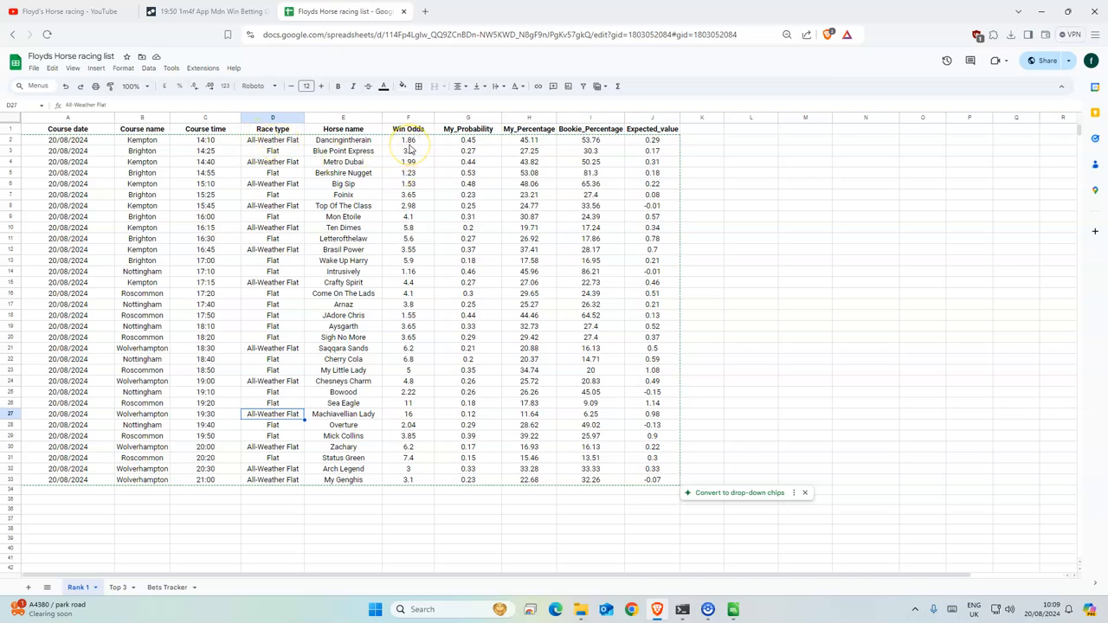
Step: Pick out the first horse's name and Win Odds on the Rank 1 sheet
{"action": "left_click", "coordinate": [343, 138]}
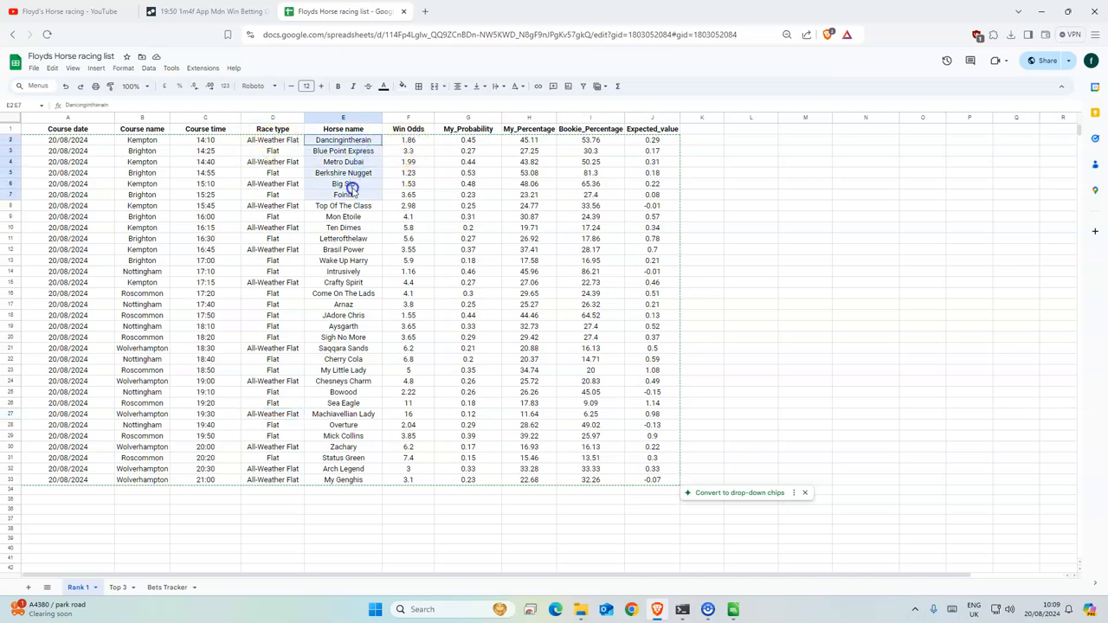
{"action": "left_click", "coordinate": [408, 139]}
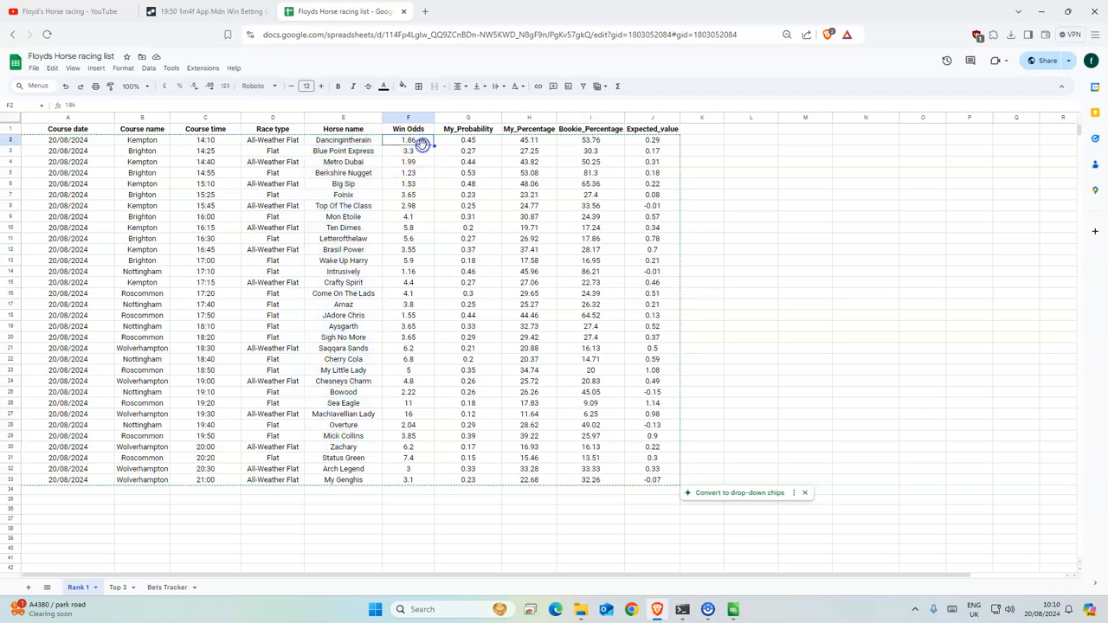
{"action": "left_click", "coordinate": [467, 138]}
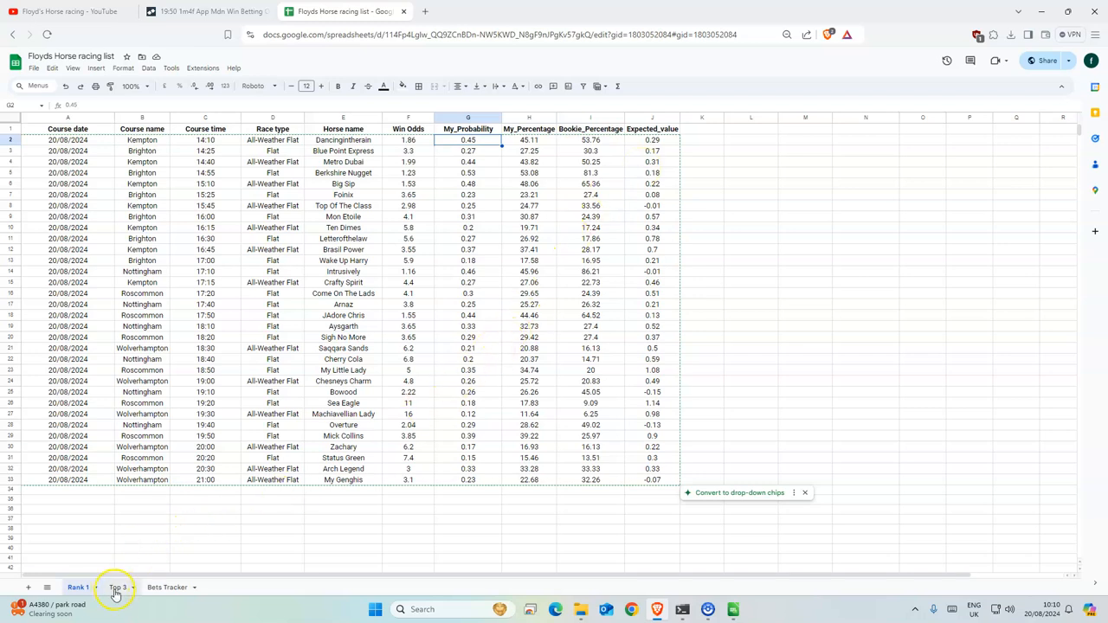
Step: Show the Top 3 sheet and highlight the three Kempton 14:10 runners
{"action": "left_click", "coordinate": [118, 587]}
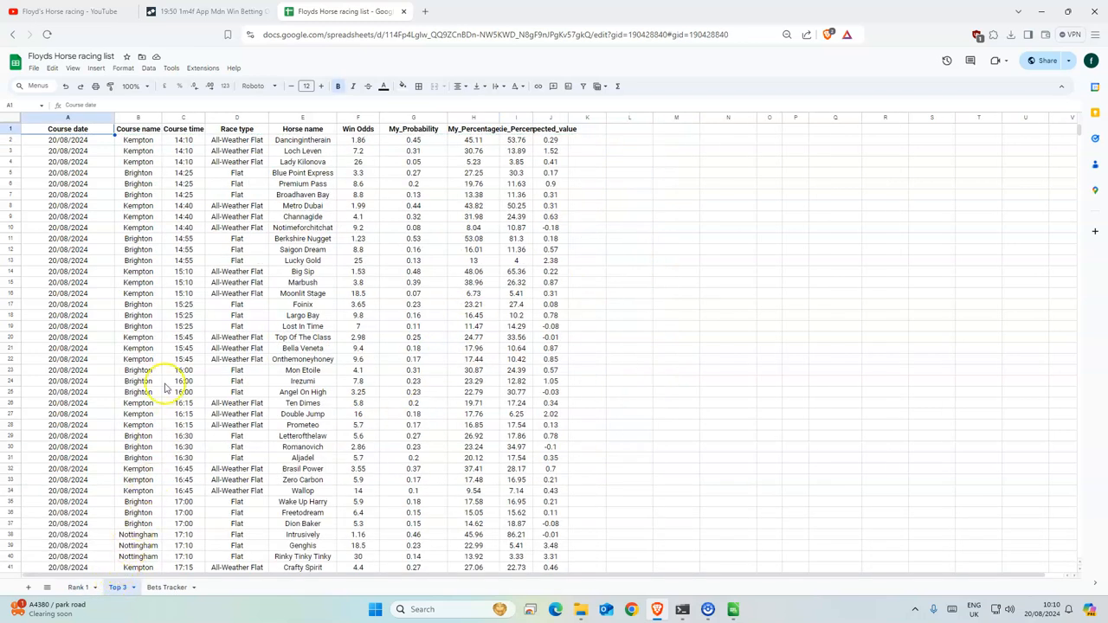
{"action": "left_click_drag", "start_coordinate": [184, 138], "coordinate": [327, 163]}
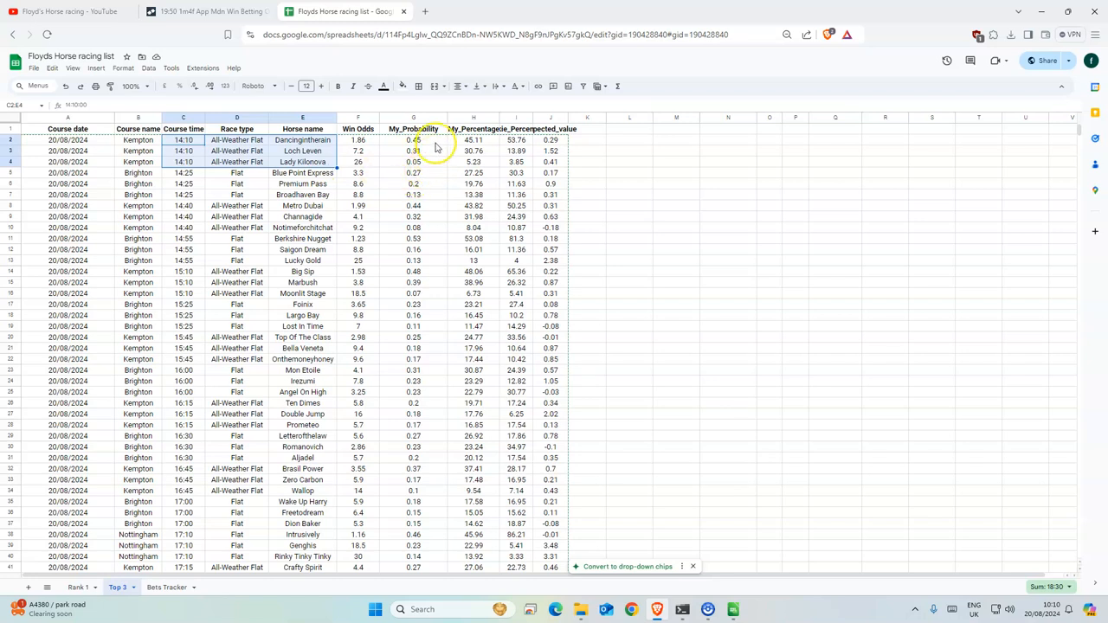
{"action": "mouse_move", "coordinate": [391, 215]}
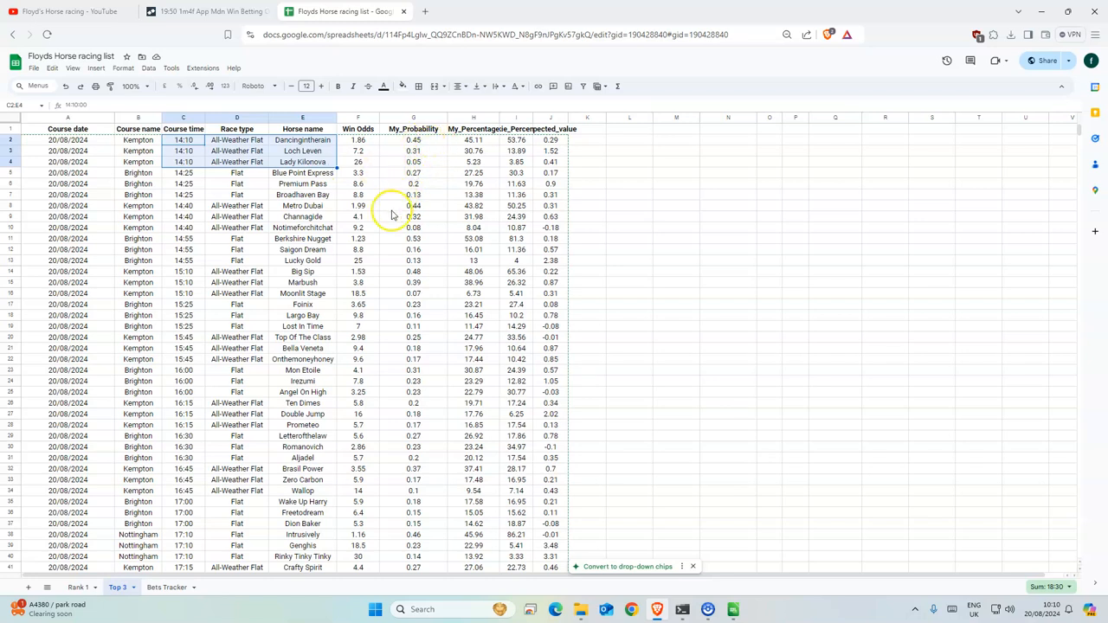